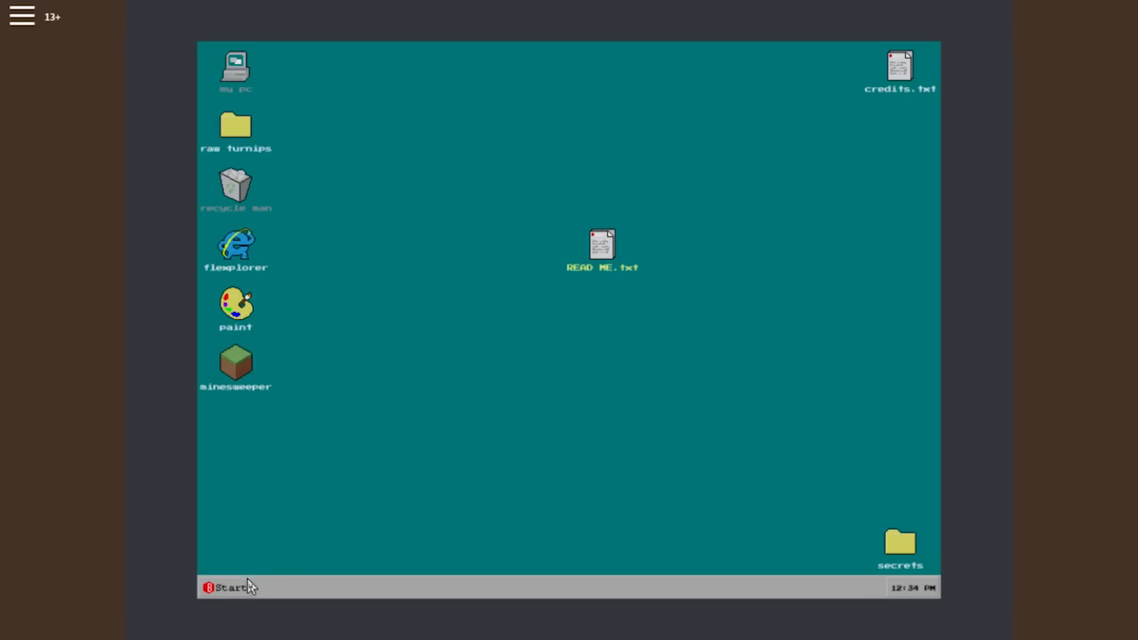
Launch the paint program from its desktop icon, leaving a blank canvas.
{"action": "left_click", "coordinate": [235, 365]}
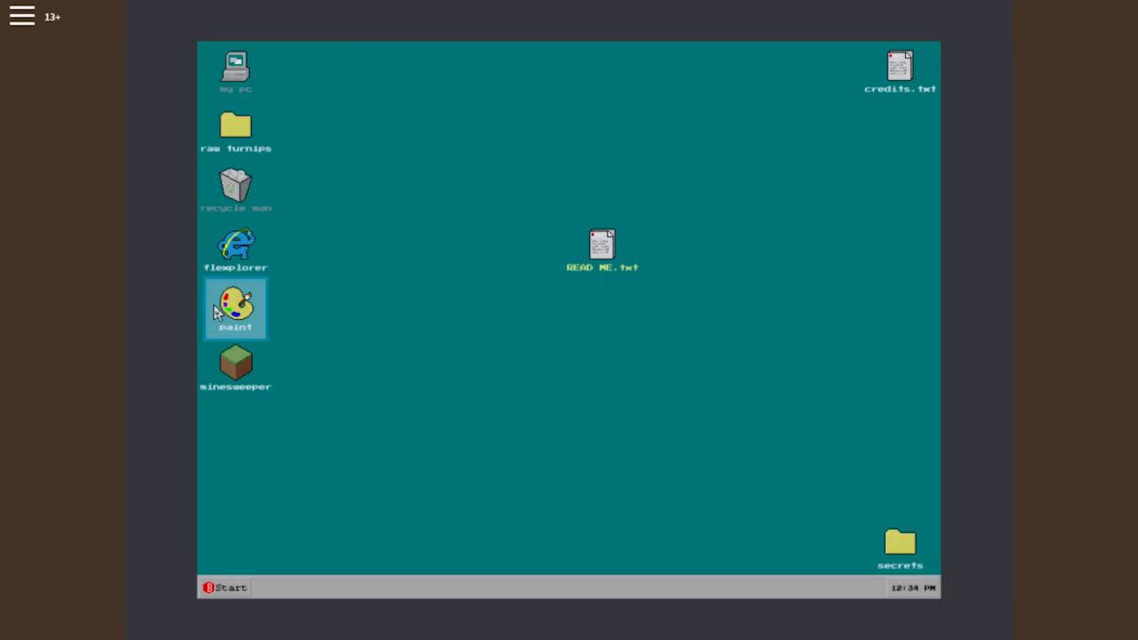
{"action": "double_click", "coordinate": [235, 305]}
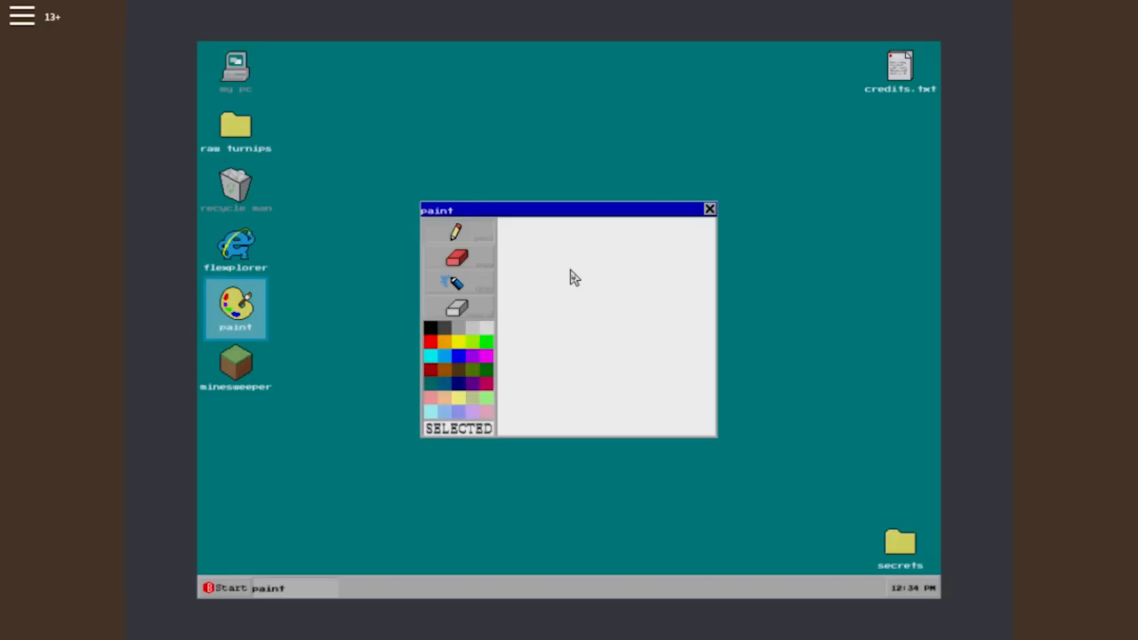
{"action": "mouse_move", "coordinate": [579, 278]}
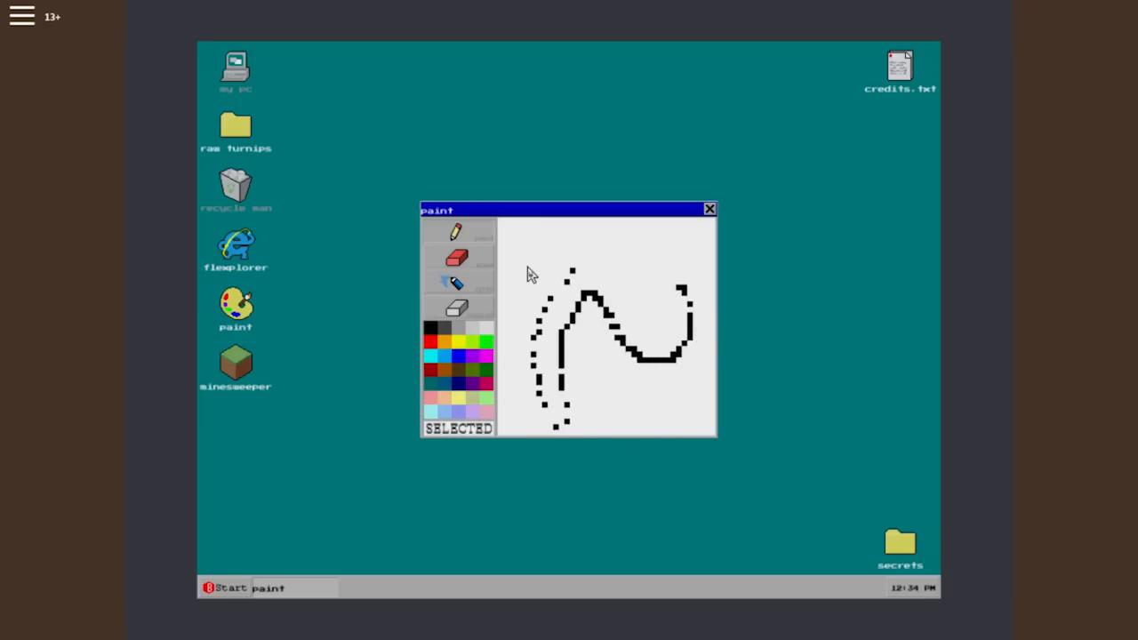
{"action": "mouse_move", "coordinate": [549, 284]}
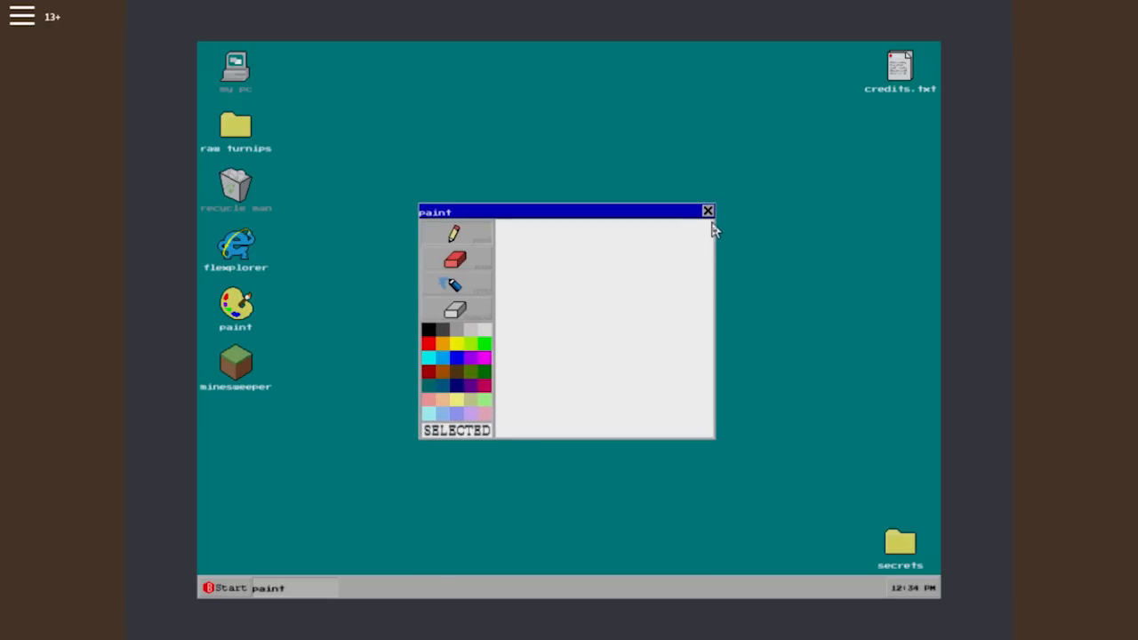
From the secrets folder, set hassel.jpg as wallpaper, view password.txt and credits.txt, then close everything.
{"action": "double_click", "coordinate": [903, 545]}
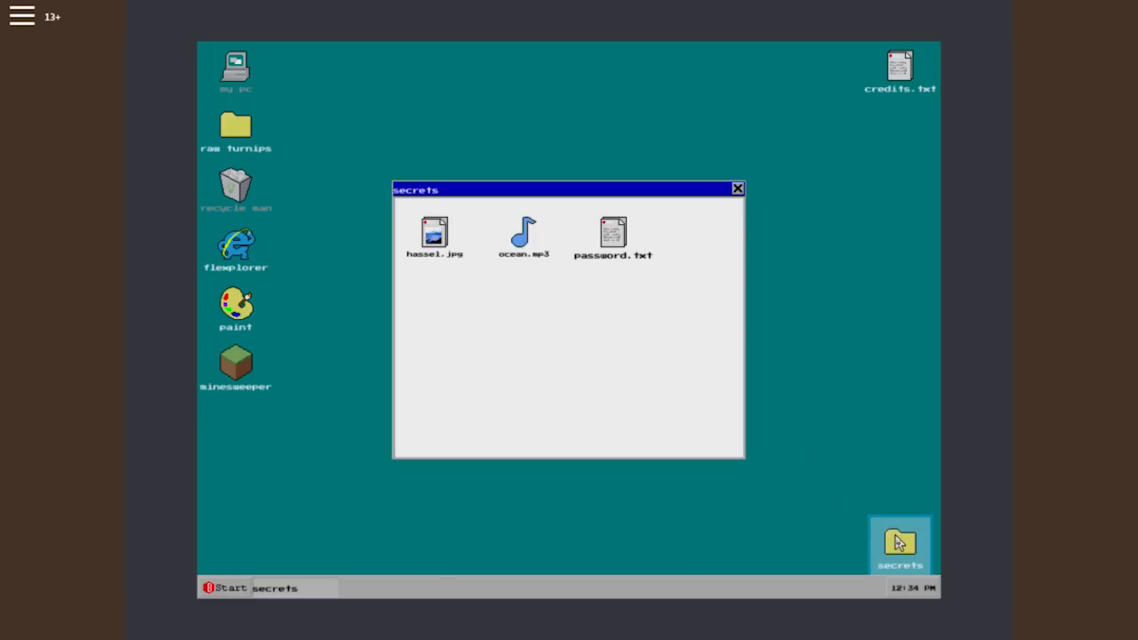
{"action": "double_click", "coordinate": [434, 231]}
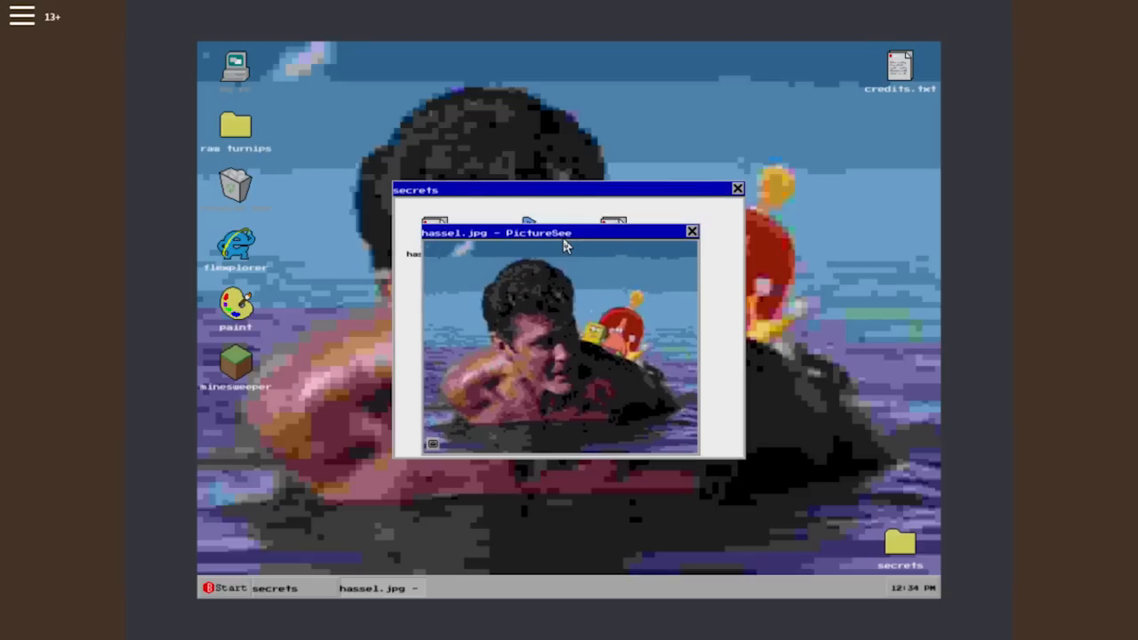
{"action": "mouse_move", "coordinate": [703, 242]}
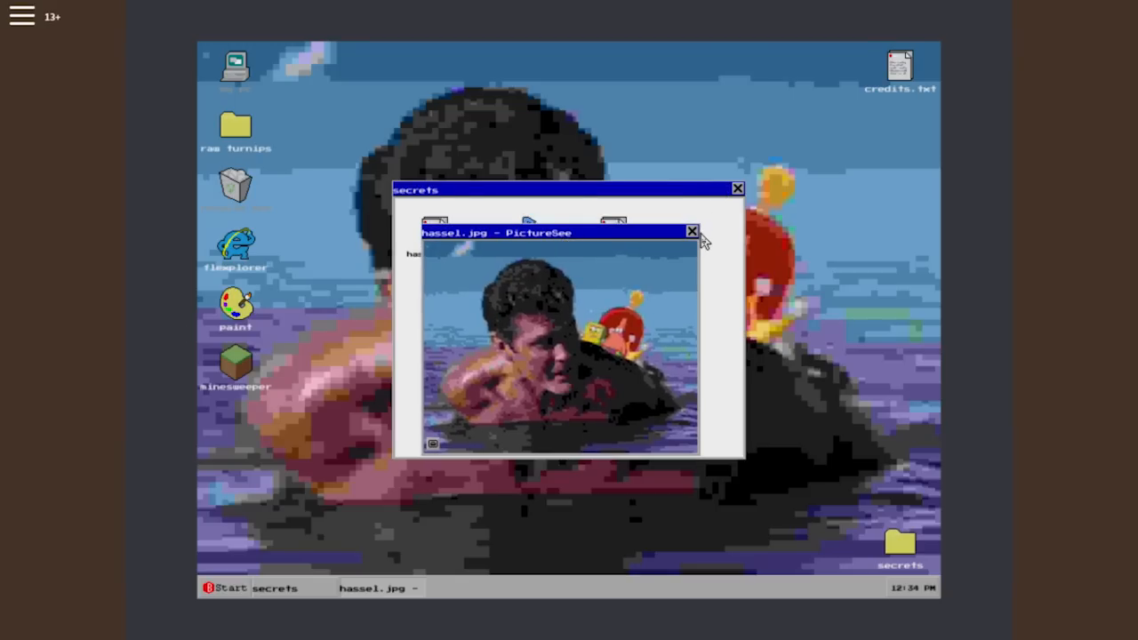
{"action": "left_click", "coordinate": [690, 231]}
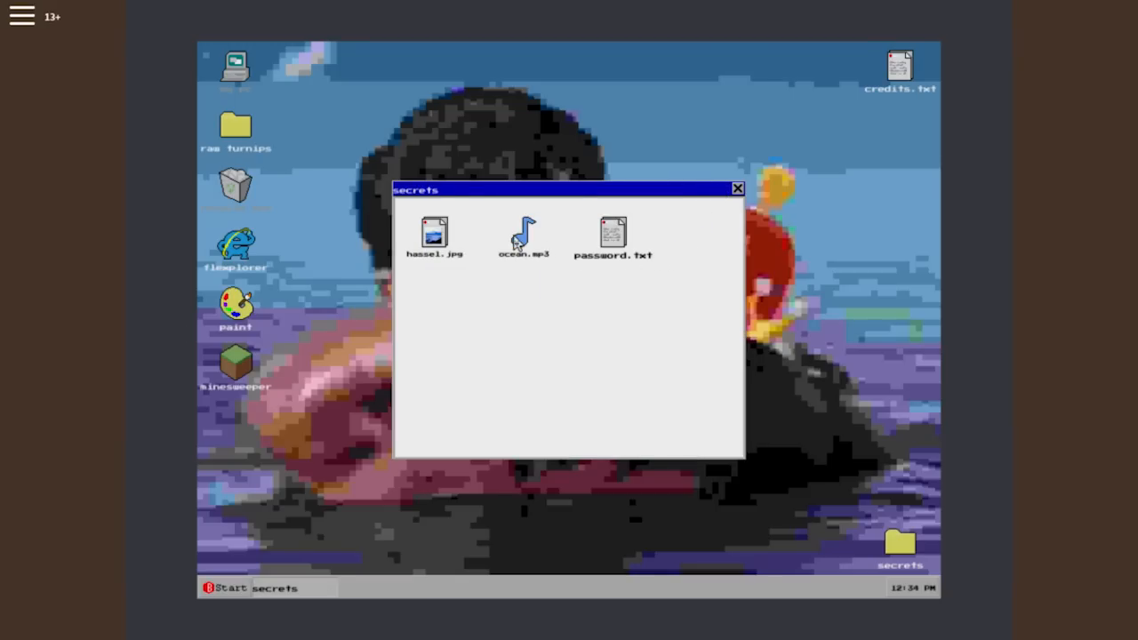
{"action": "mouse_move", "coordinate": [590, 247]}
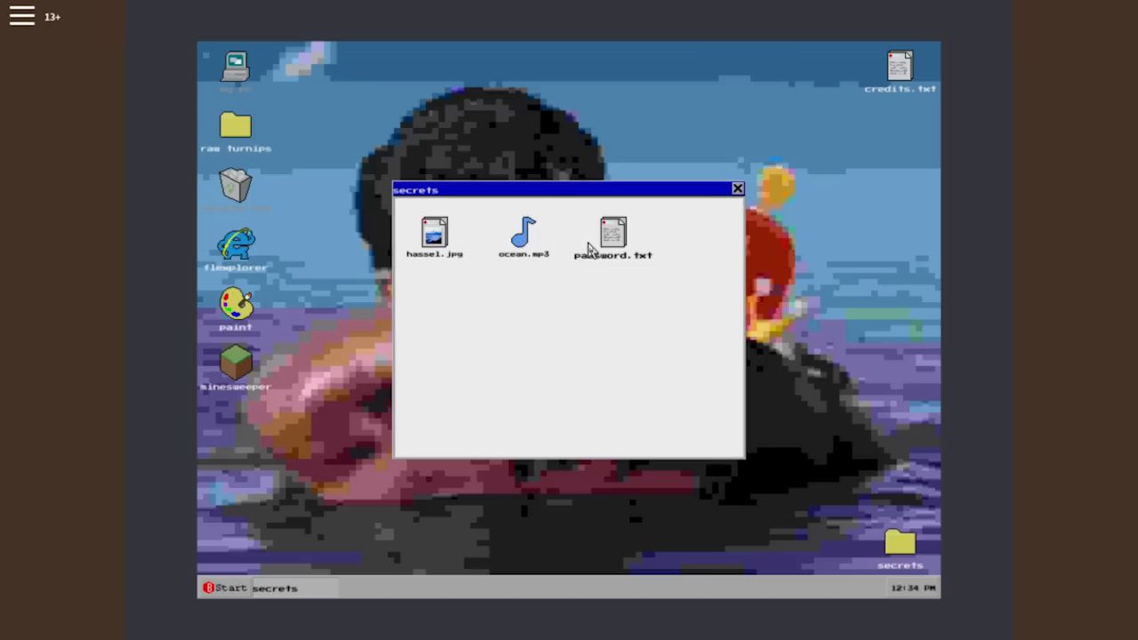
{"action": "double_click", "coordinate": [612, 231]}
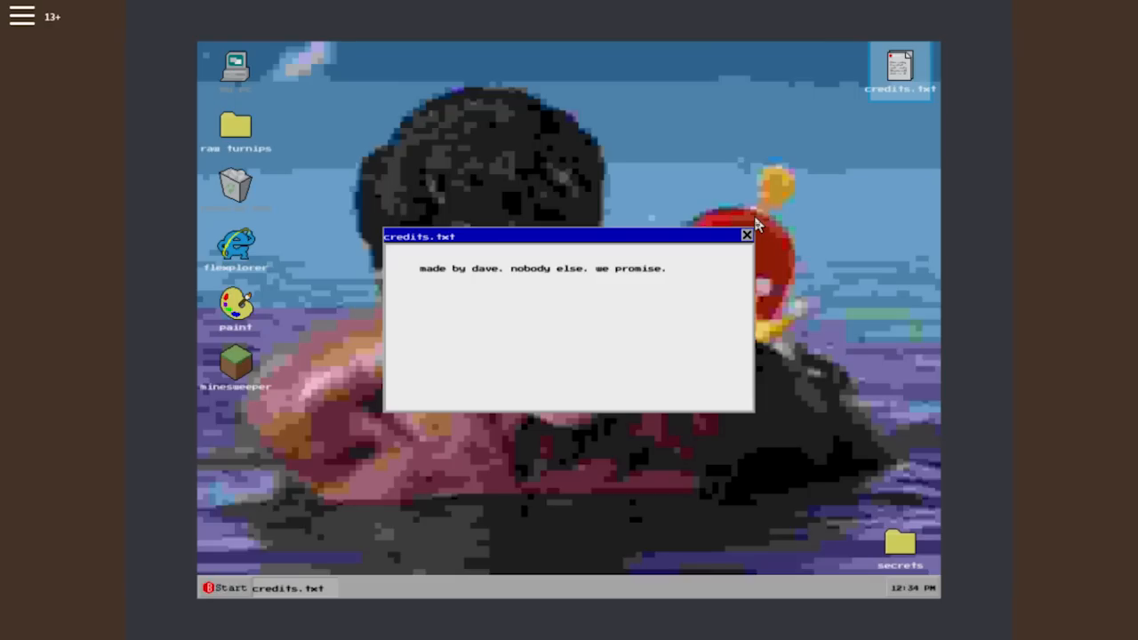
{"action": "left_click", "coordinate": [746, 235]}
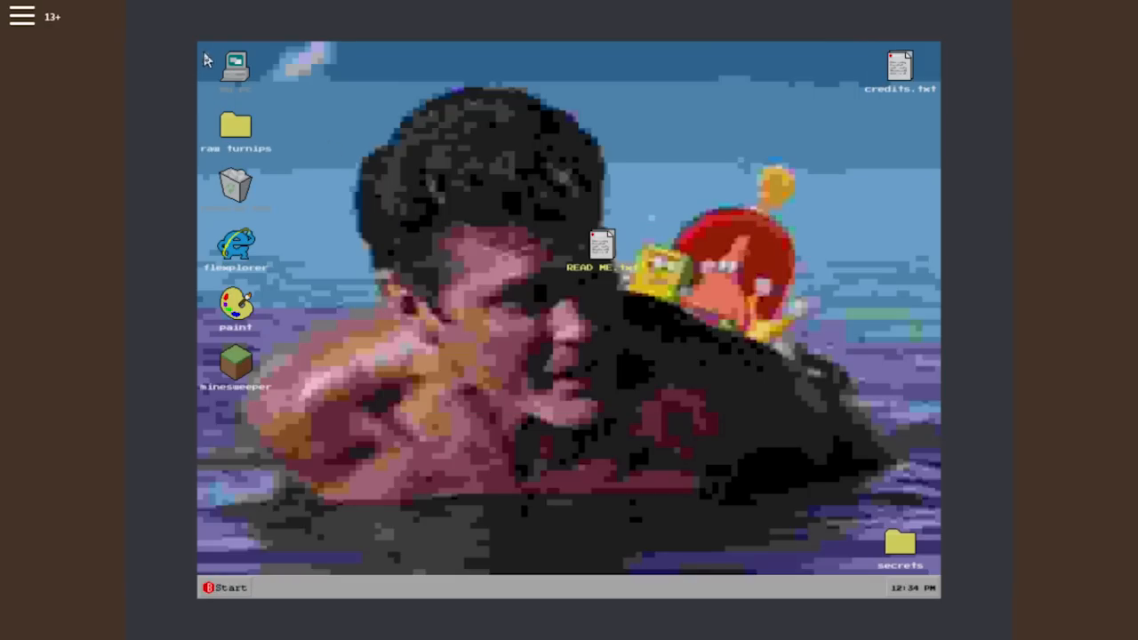
In raw turnips, view blue.png and mom and dad.jpg, making the turnip photo the wallpaper.
{"action": "double_click", "coordinate": [235, 124]}
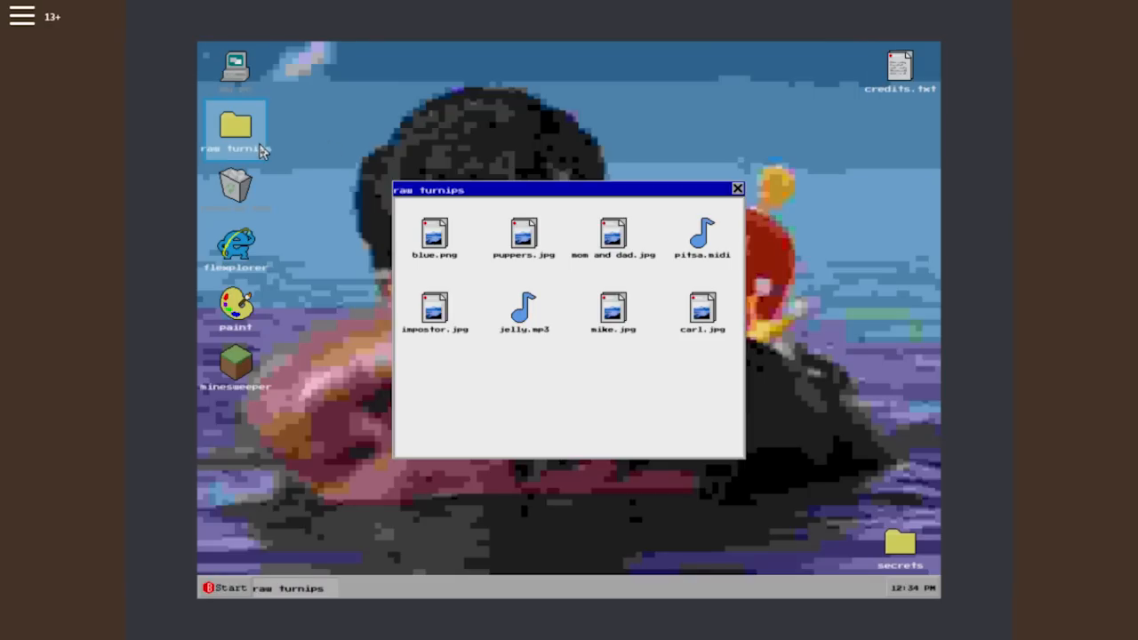
{"action": "double_click", "coordinate": [434, 233]}
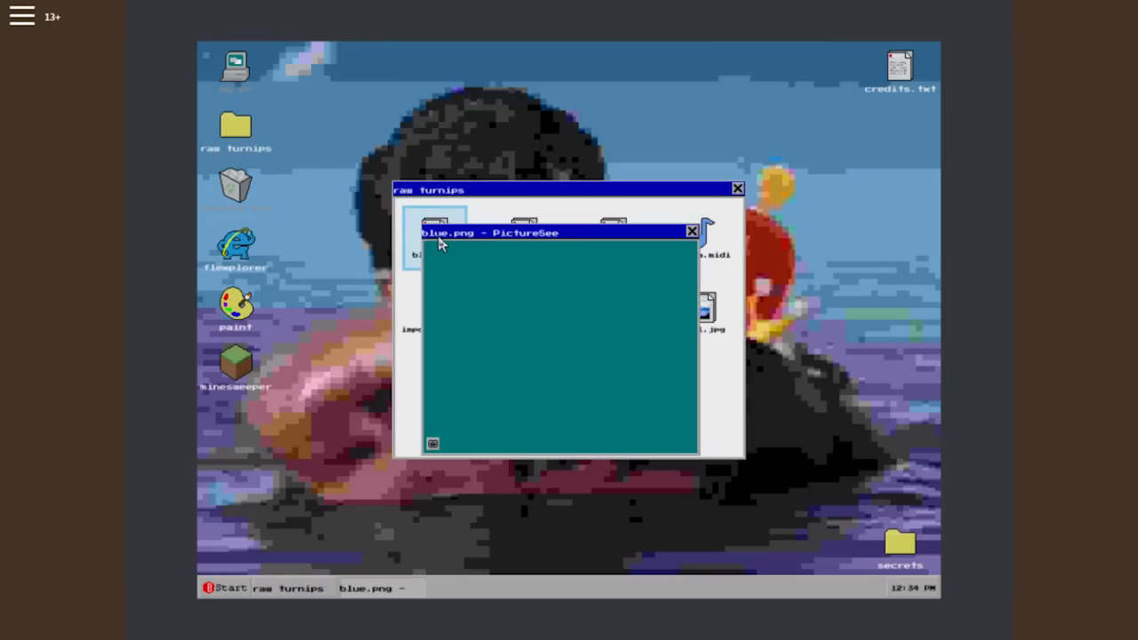
{"action": "left_click", "coordinate": [692, 231]}
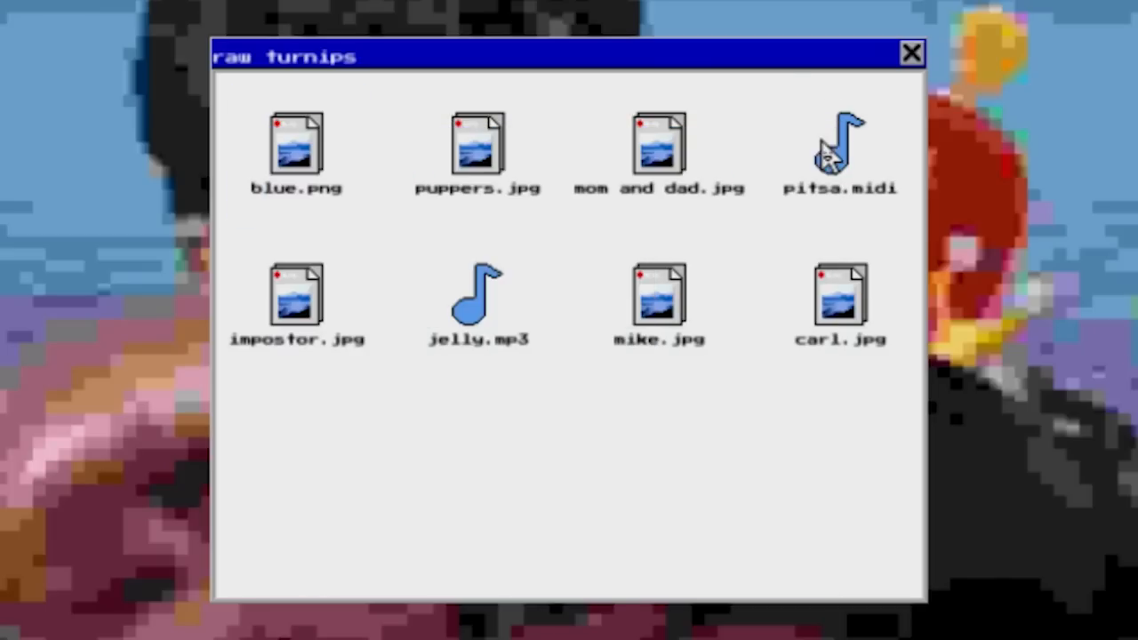
{"action": "double_click", "coordinate": [476, 142]}
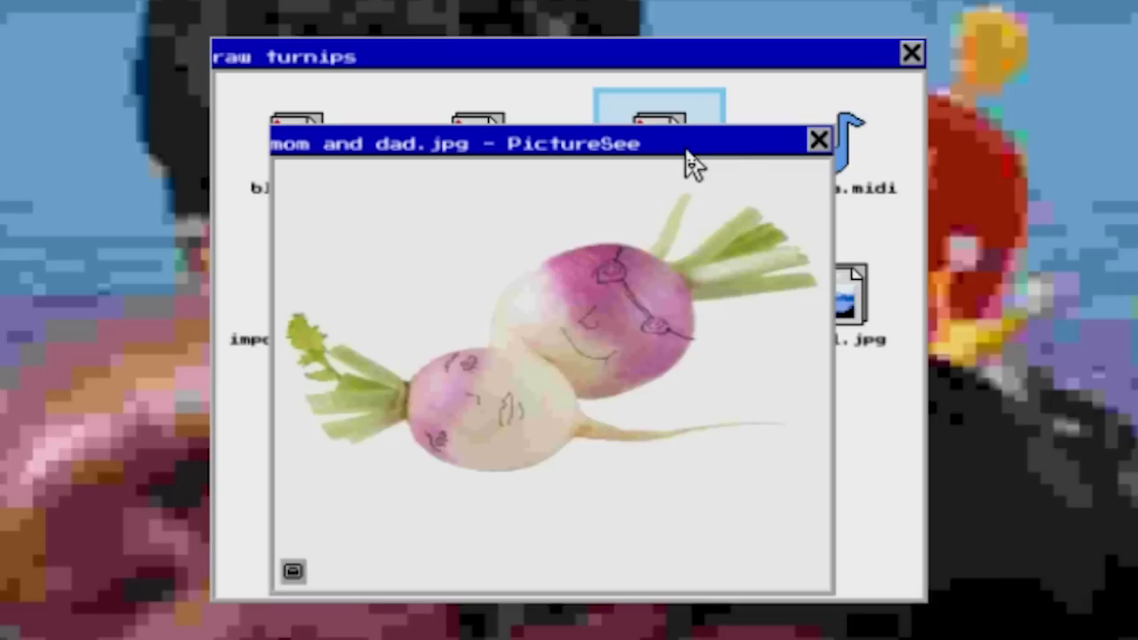
{"action": "mouse_move", "coordinate": [294, 572]}
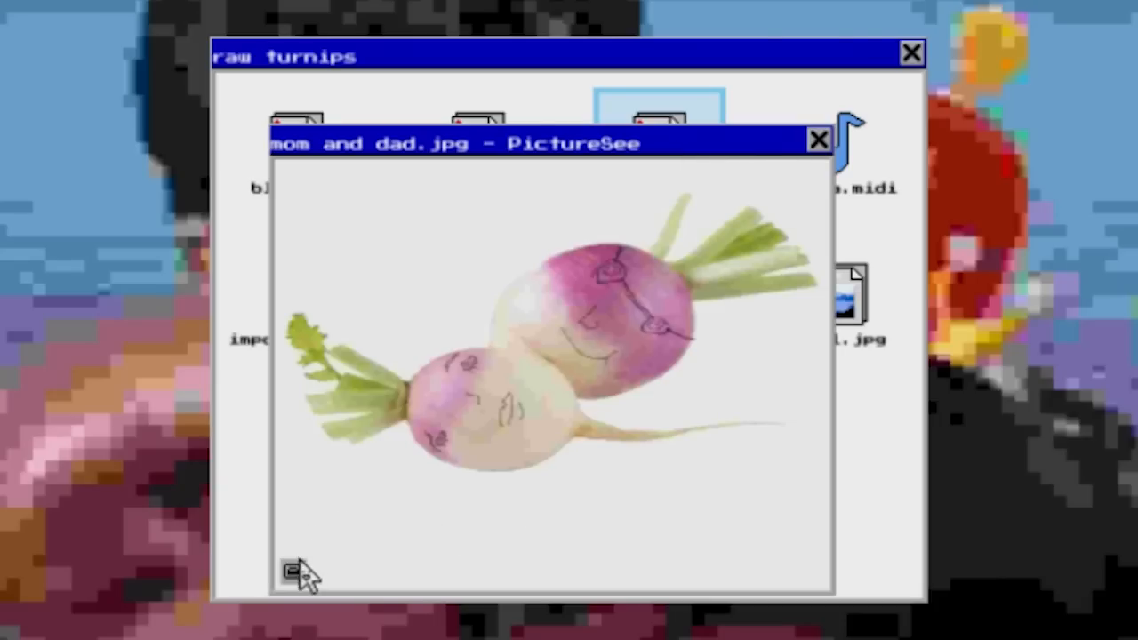
{"action": "left_click", "coordinate": [812, 141]}
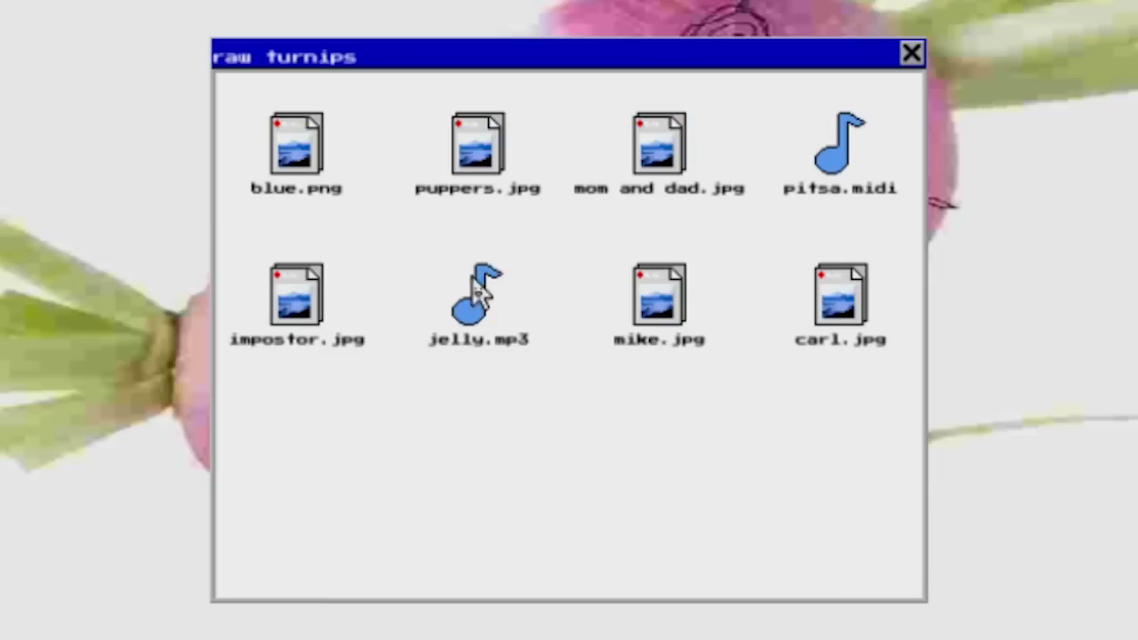
View impostor.jpg and carl.jpg in turn, closing each viewer afterwards.
{"action": "double_click", "coordinate": [295, 299]}
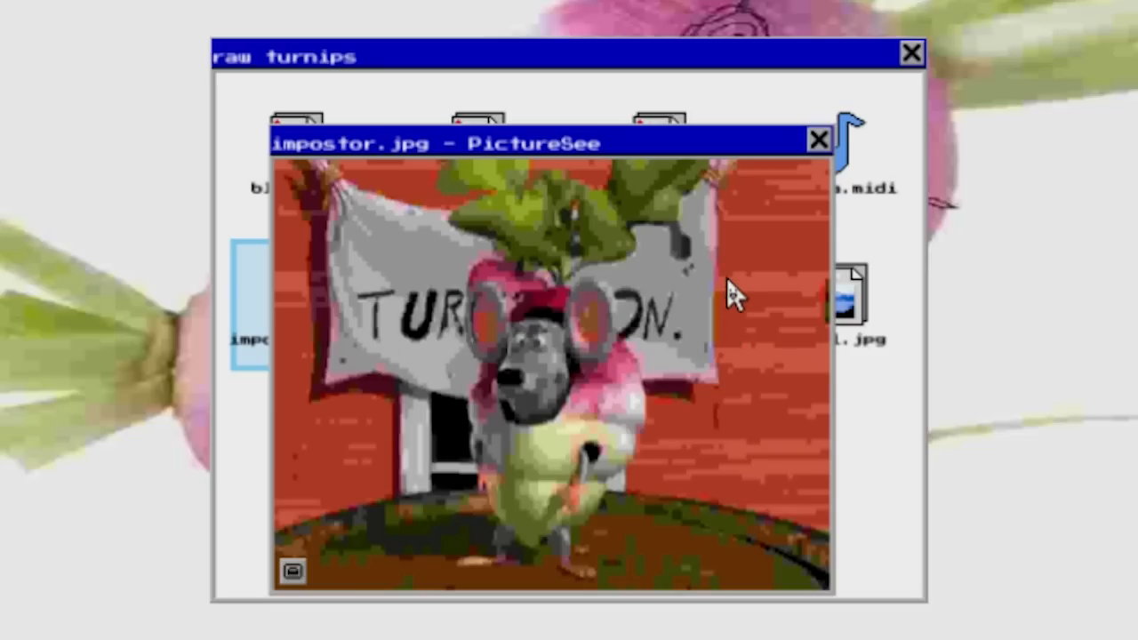
{"action": "left_click", "coordinate": [818, 140]}
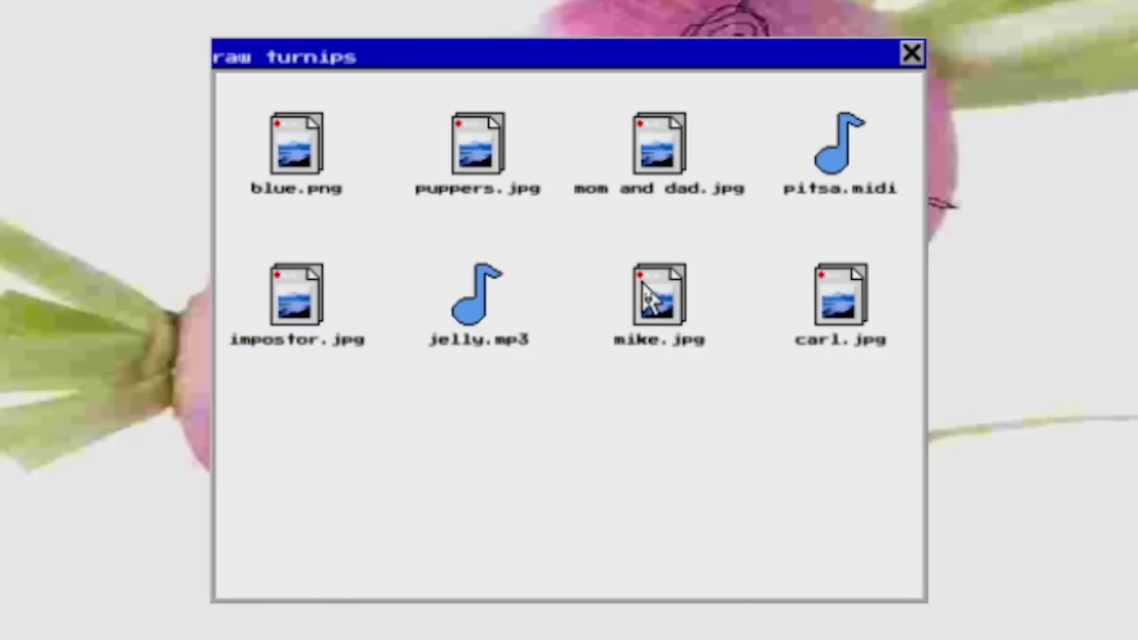
{"action": "mouse_move", "coordinate": [846, 249]}
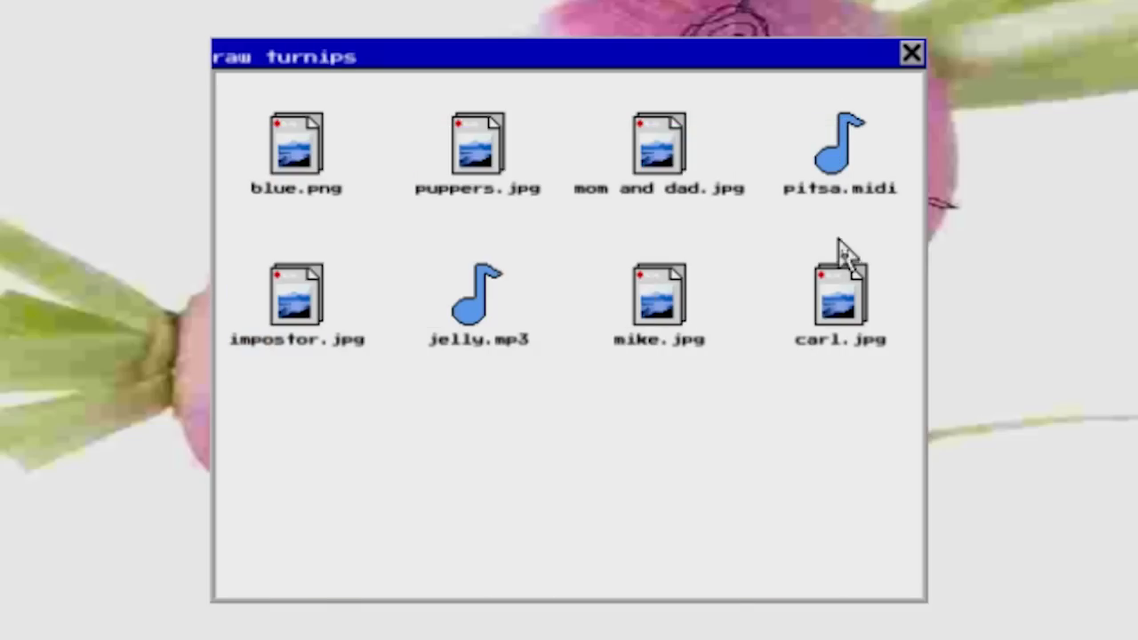
{"action": "double_click", "coordinate": [836, 293]}
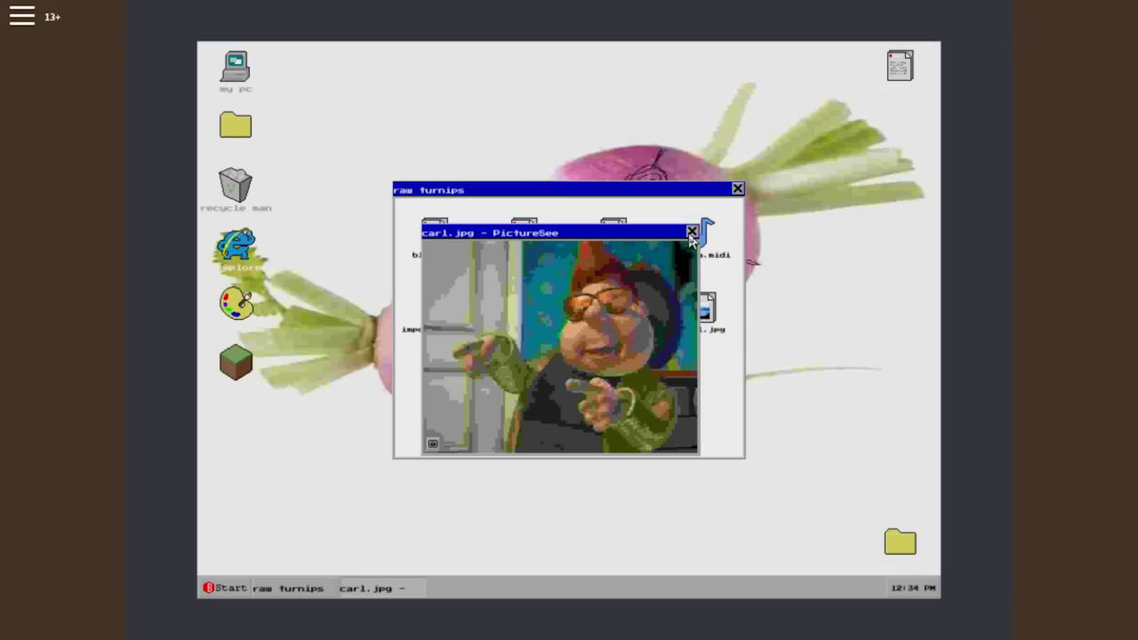
{"action": "left_click", "coordinate": [686, 231]}
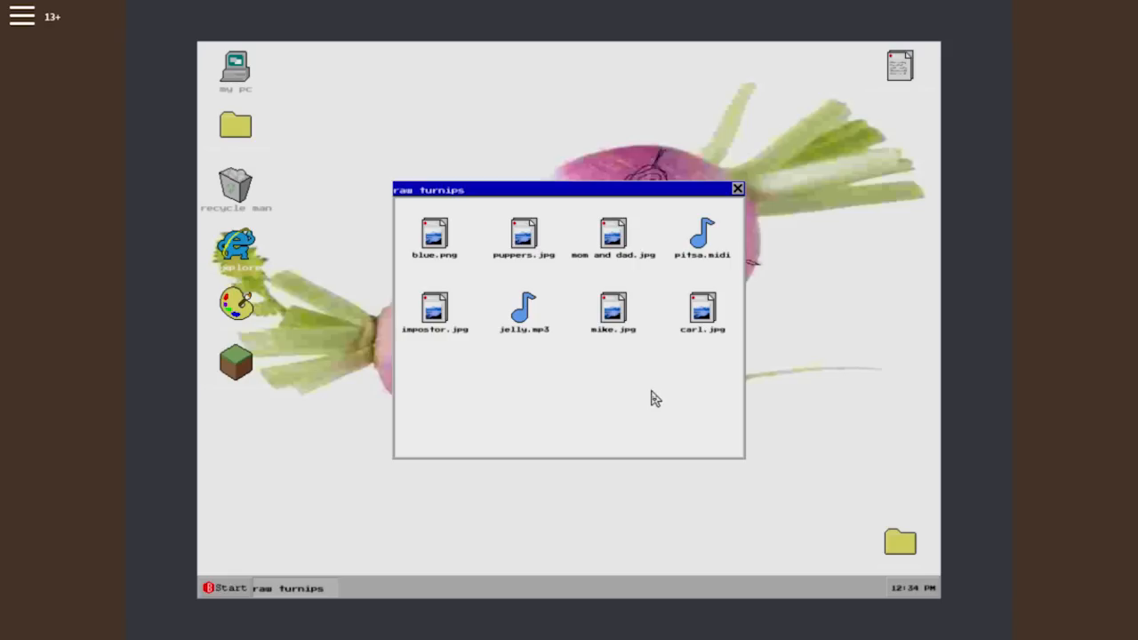
{"action": "mouse_move", "coordinate": [642, 402]}
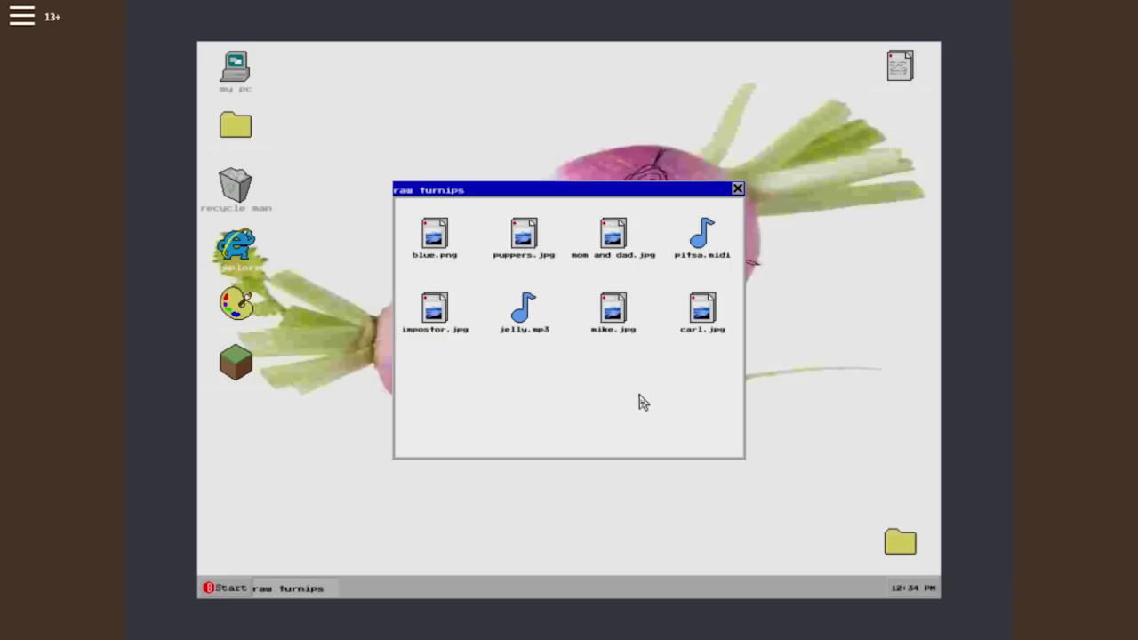
{"action": "mouse_move", "coordinate": [623, 398]}
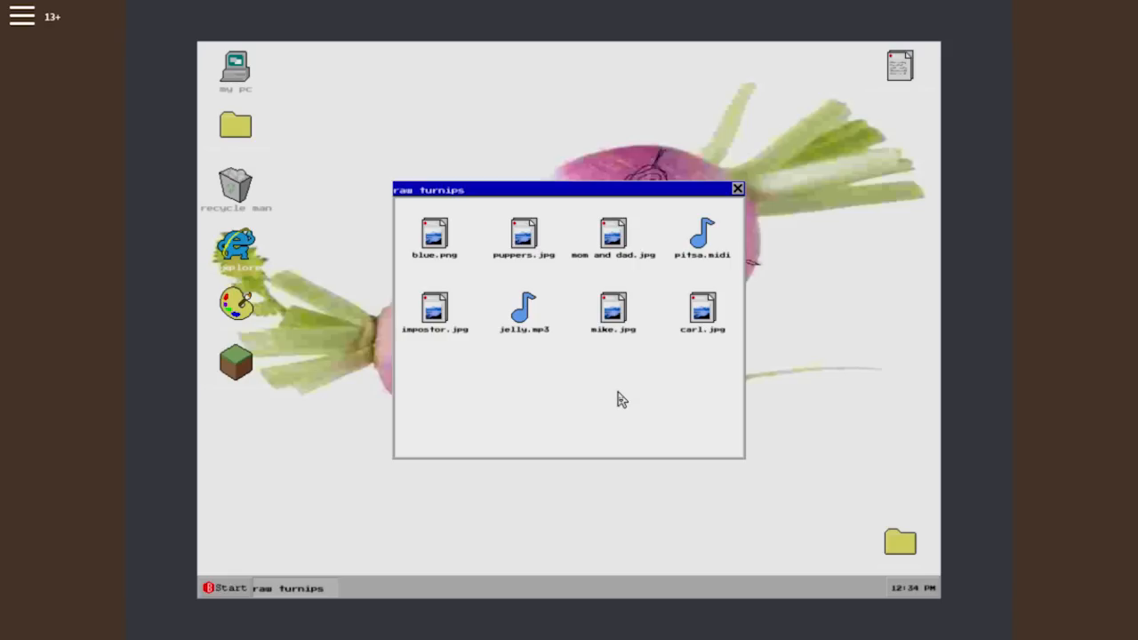
Play jelly.mp3 in TurnipTablez, then close the player and the raw turnips folder.
{"action": "double_click", "coordinate": [522, 306]}
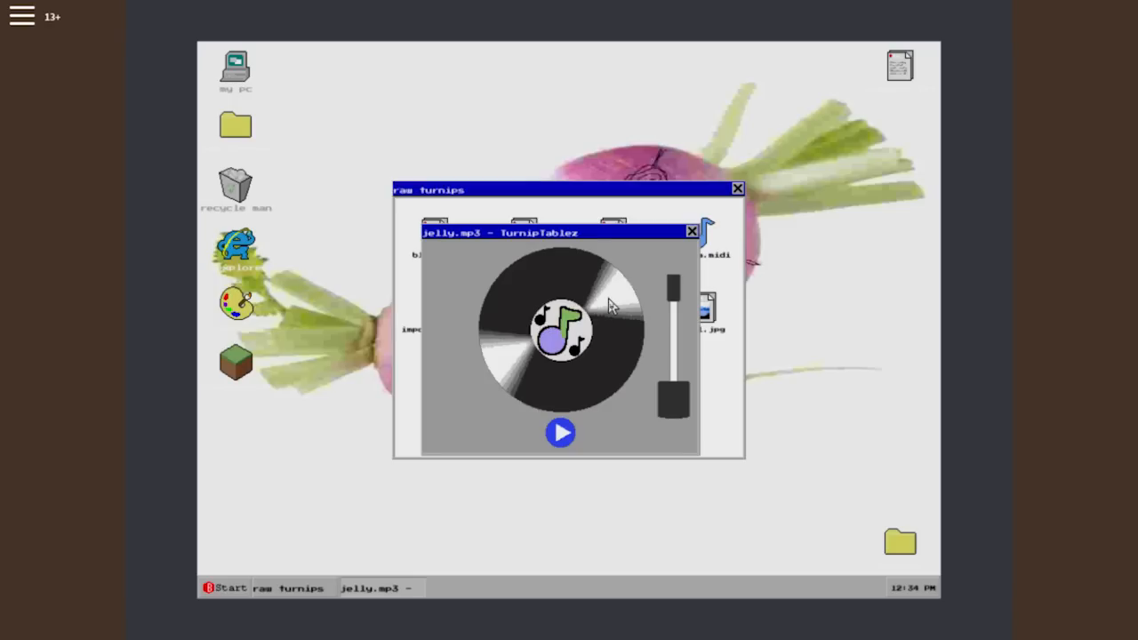
{"action": "left_click", "coordinate": [690, 231]}
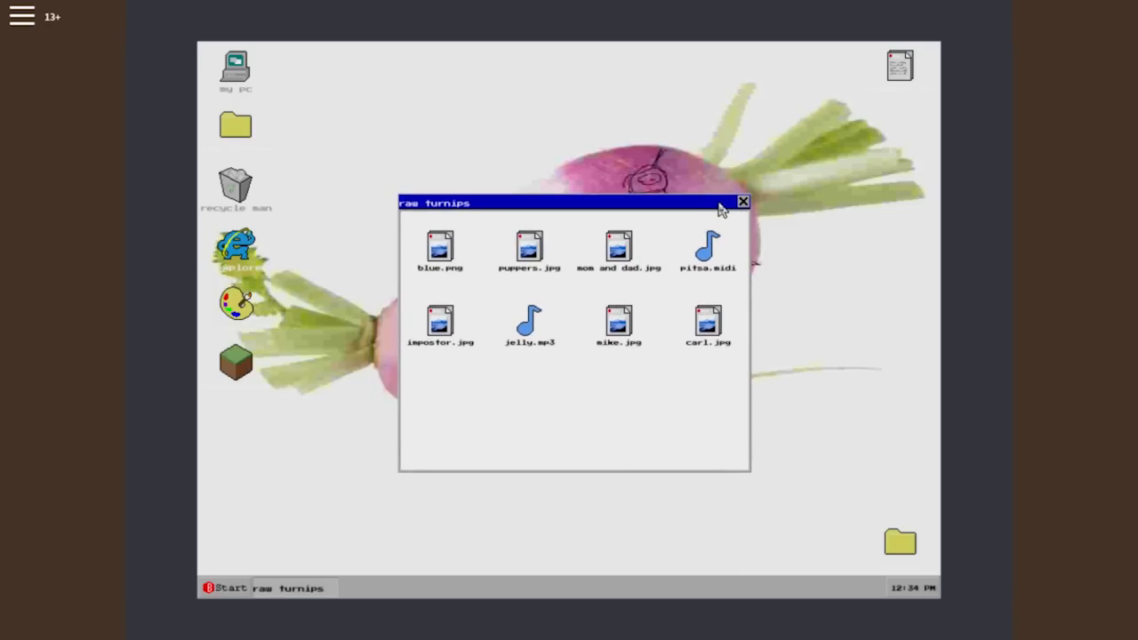
{"action": "left_click", "coordinate": [743, 201]}
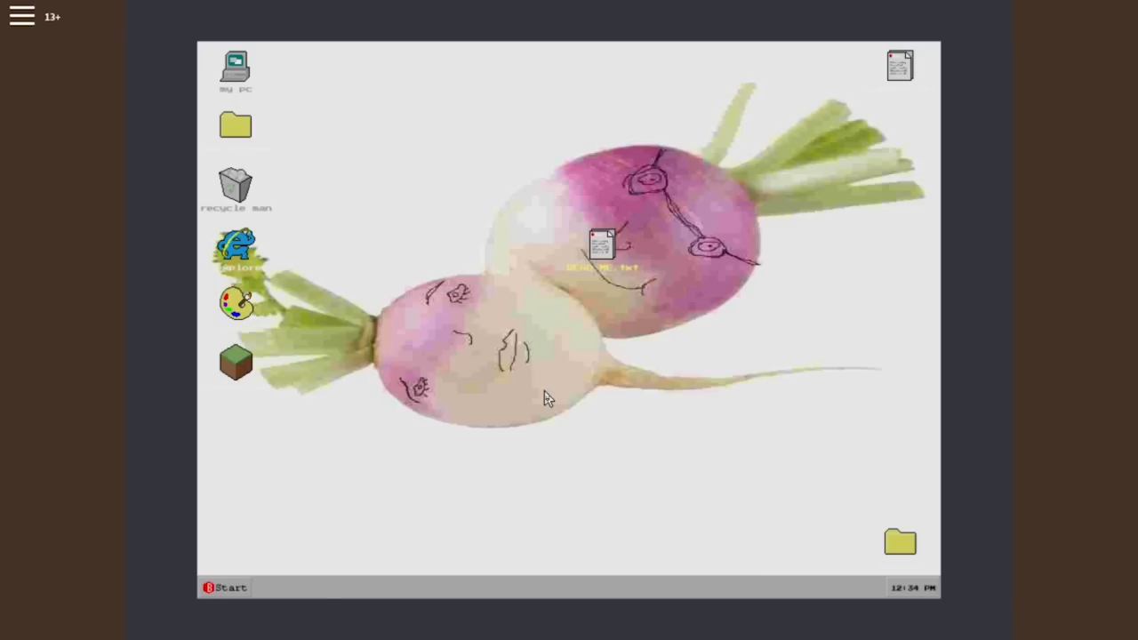
{"action": "left_click", "coordinate": [603, 249]}
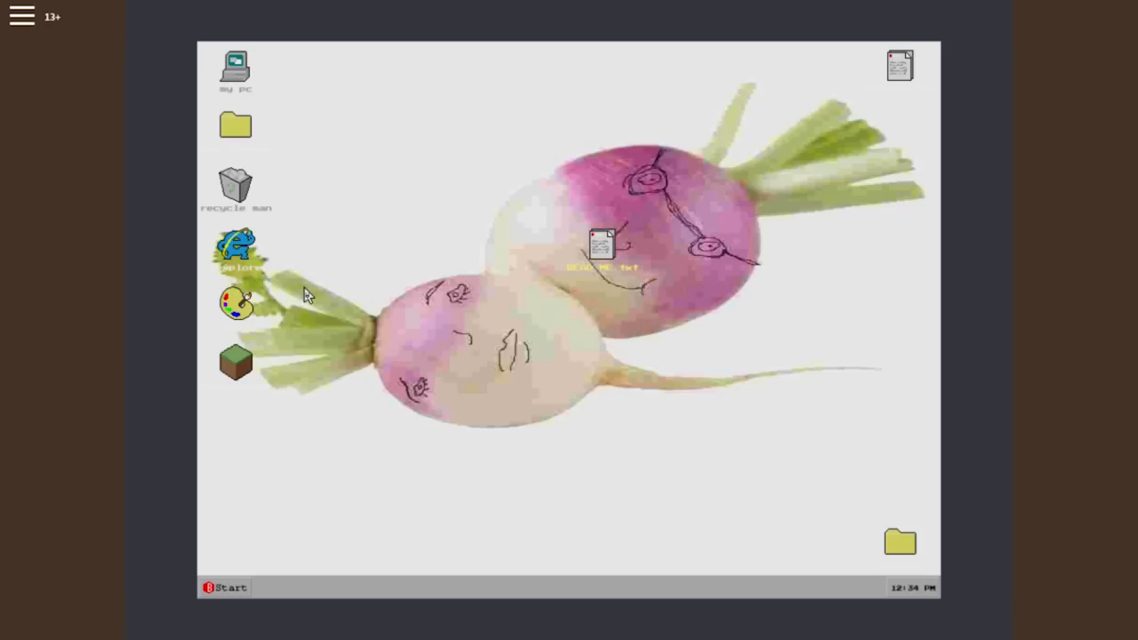
Launch flemplorer, dismiss READ ME.txt, and buy the Moon Gravity game pass.
{"action": "double_click", "coordinate": [234, 248]}
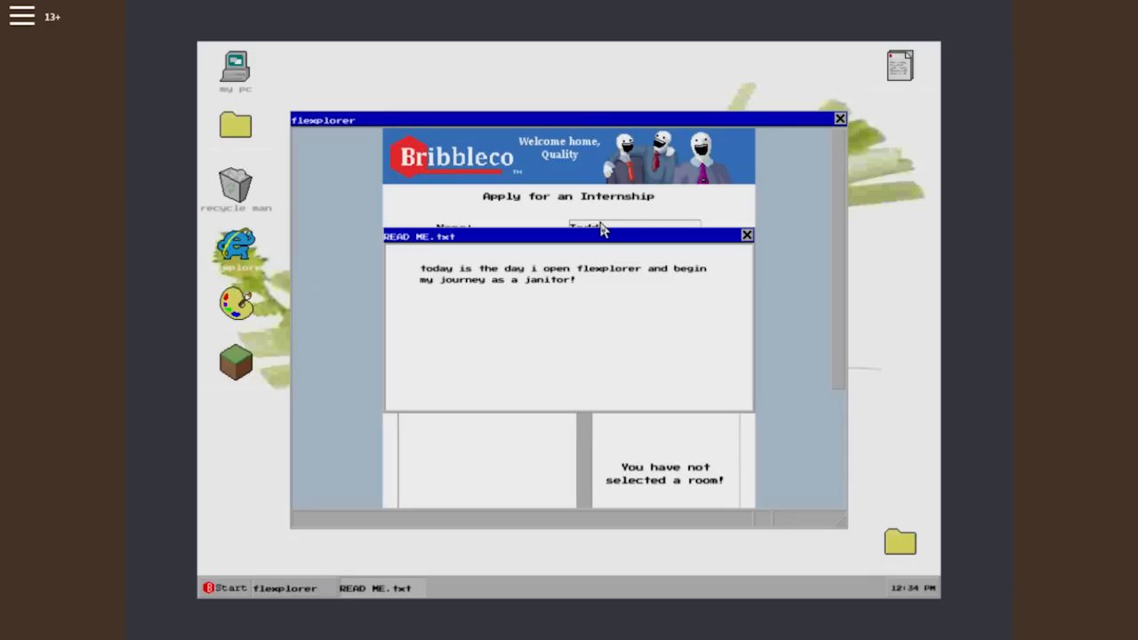
{"action": "mouse_move", "coordinate": [754, 249]}
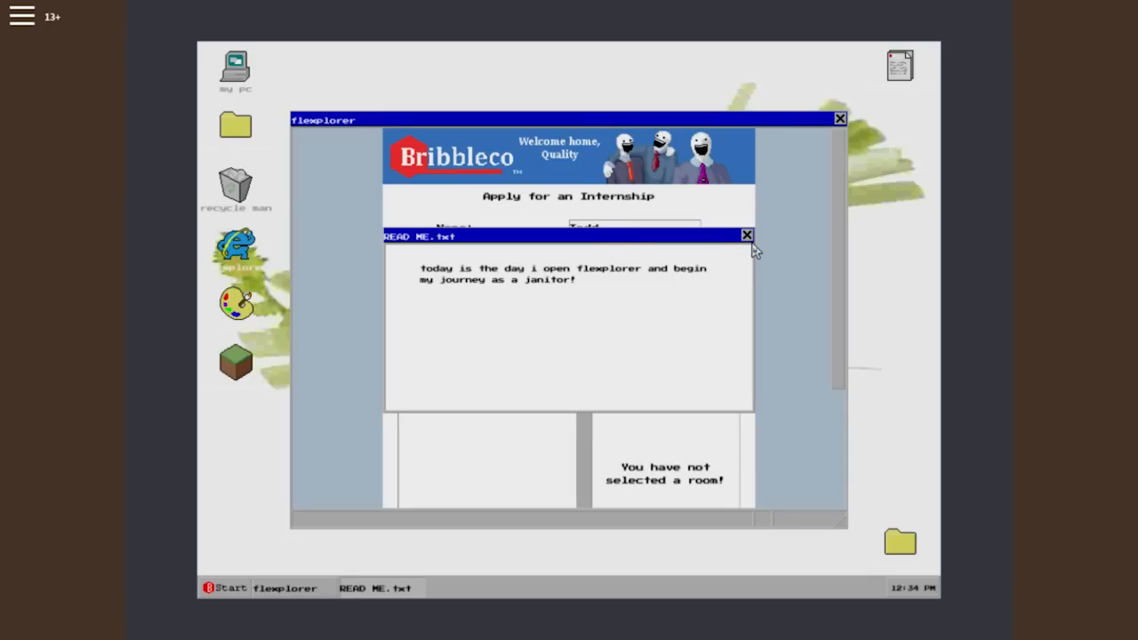
{"action": "left_click", "coordinate": [746, 235]}
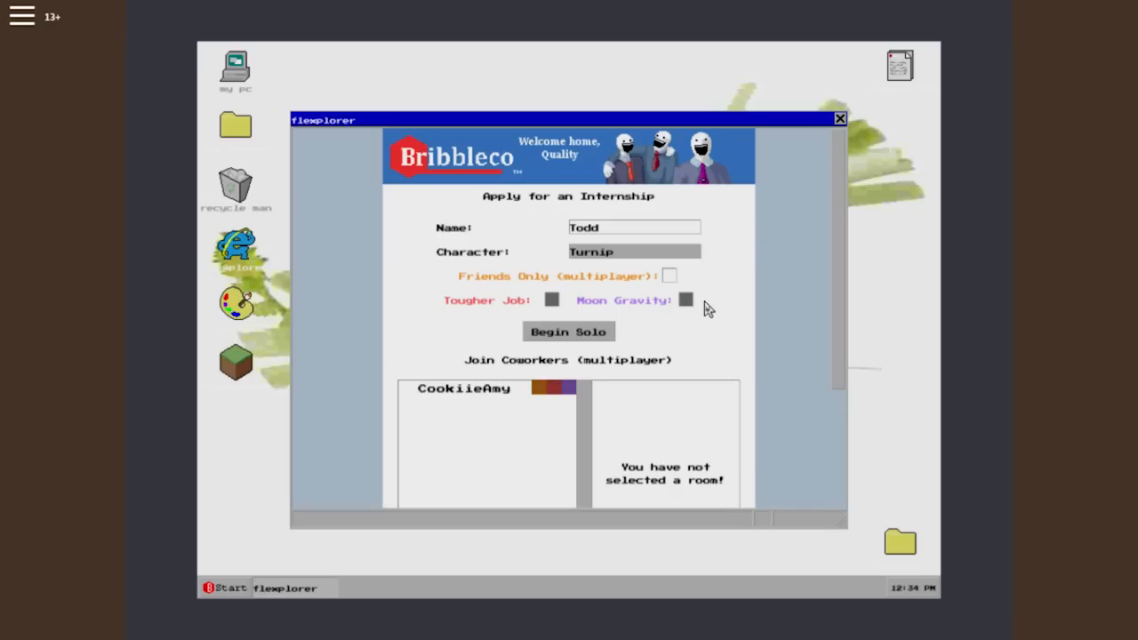
{"action": "left_click", "coordinate": [686, 299]}
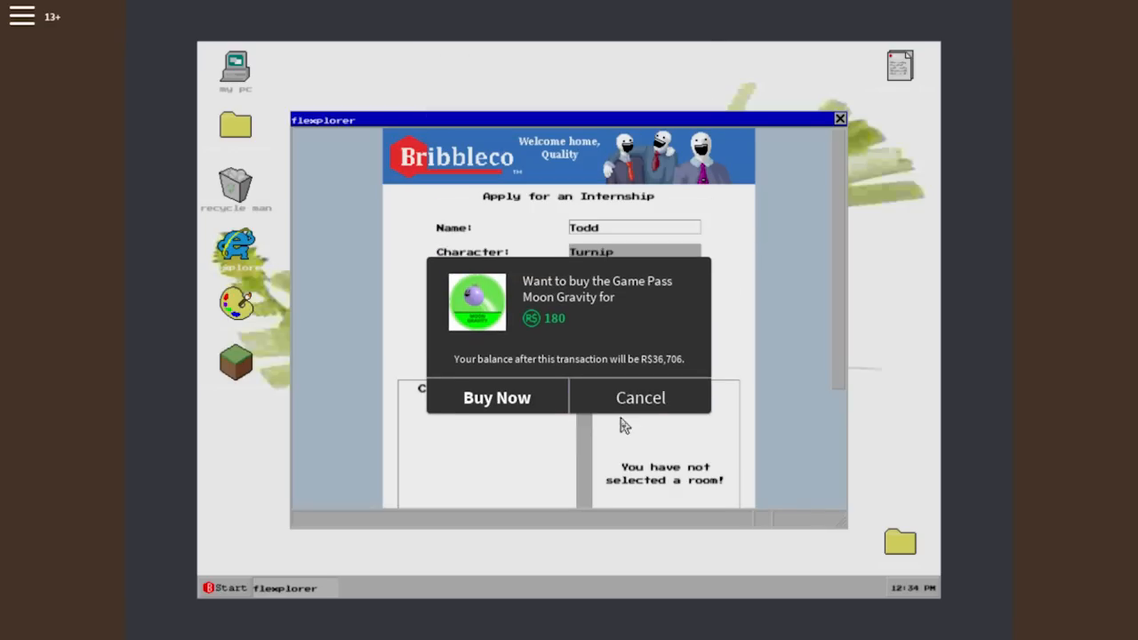
{"action": "left_click", "coordinate": [640, 398]}
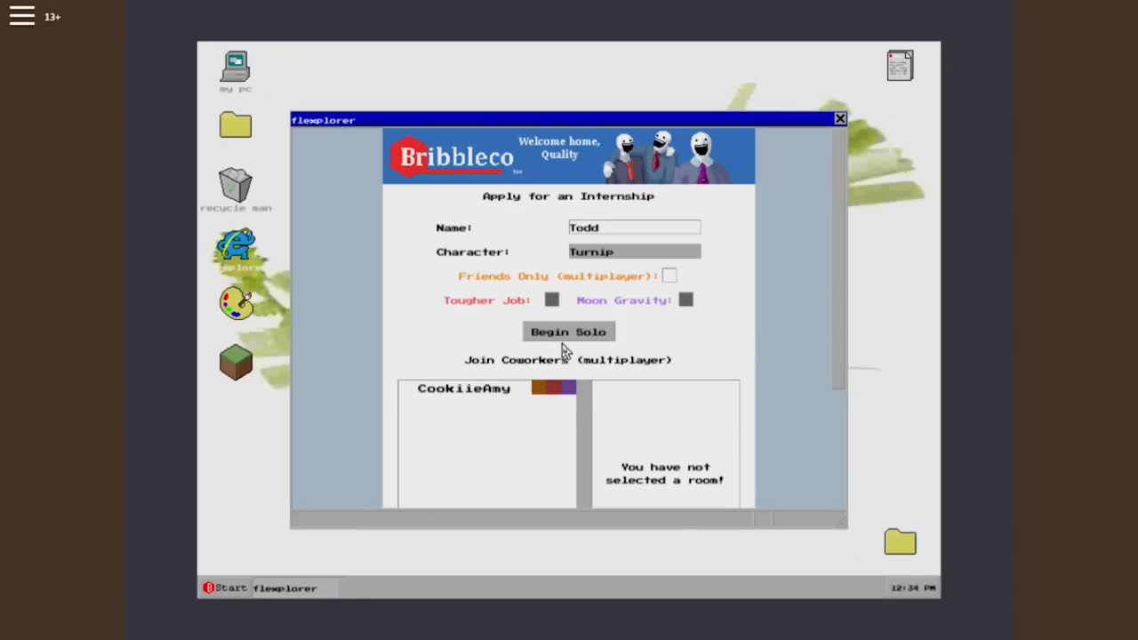
{"action": "left_click", "coordinate": [686, 299]}
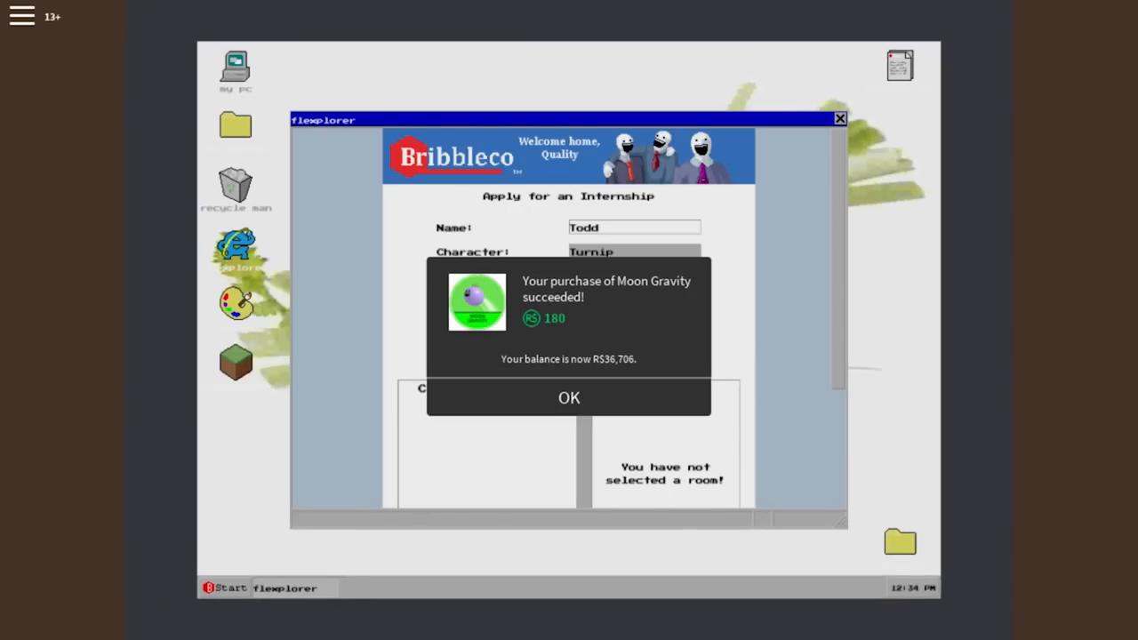
{"action": "left_click", "coordinate": [569, 398]}
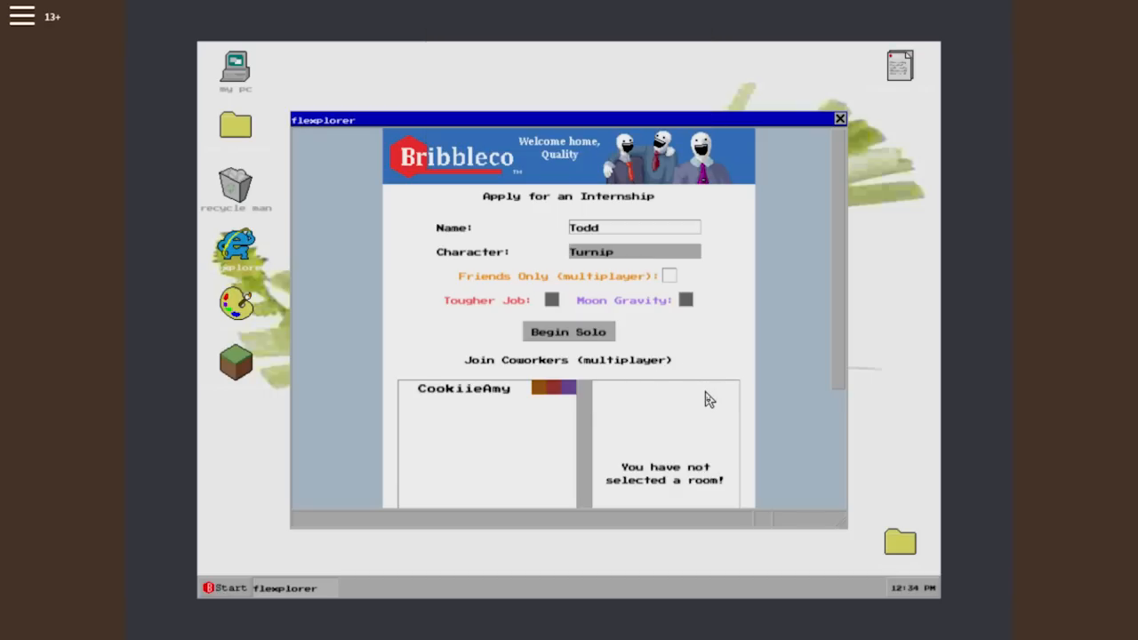
{"action": "mouse_move", "coordinate": [796, 323]}
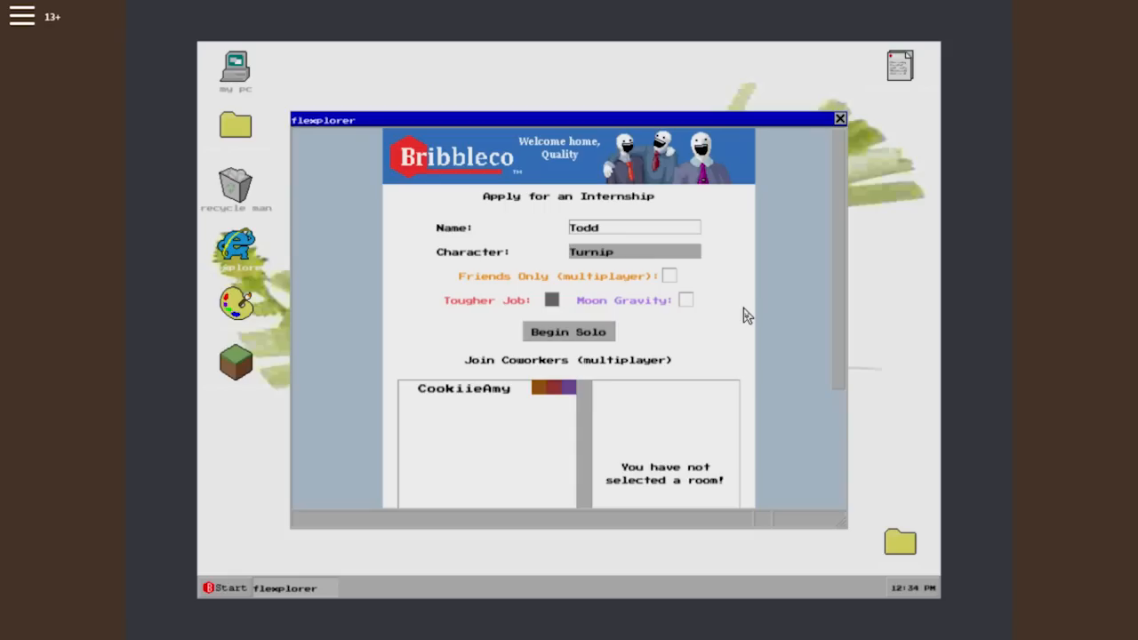
Buy the More Characters pack from the Character dropdown.
{"action": "left_click", "coordinate": [633, 252]}
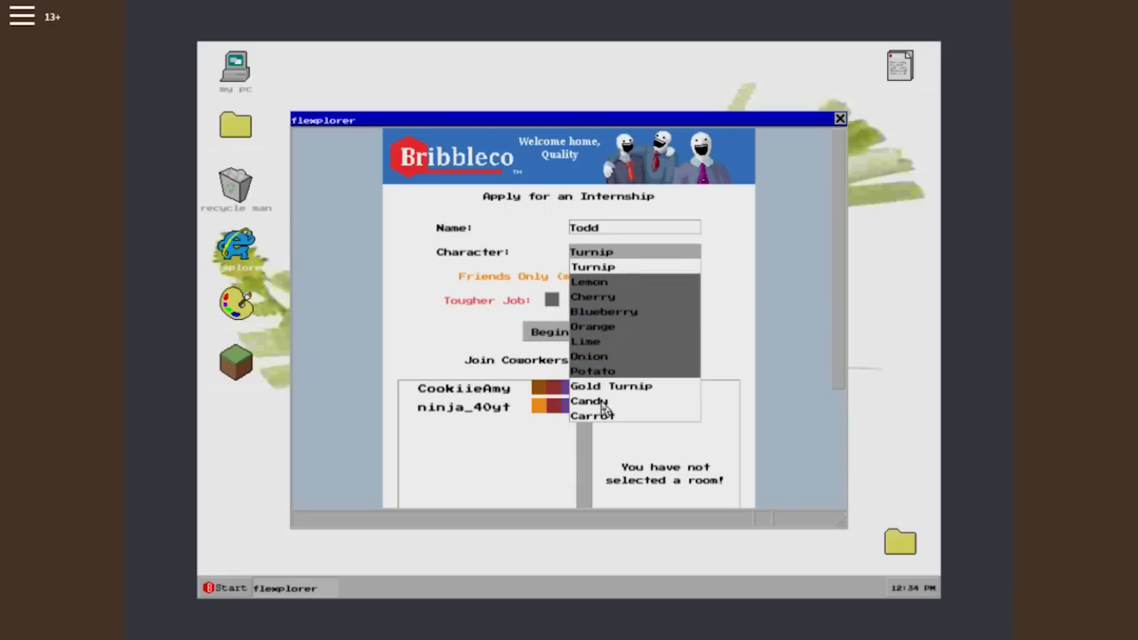
{"action": "left_click", "coordinate": [590, 398]}
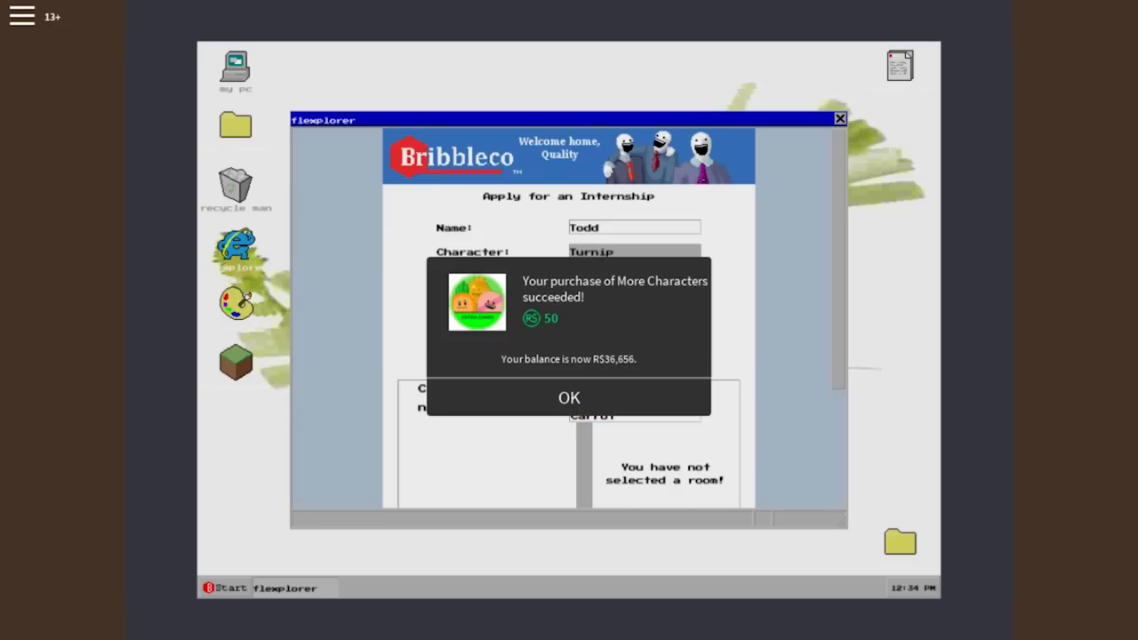
{"action": "left_click", "coordinate": [569, 399]}
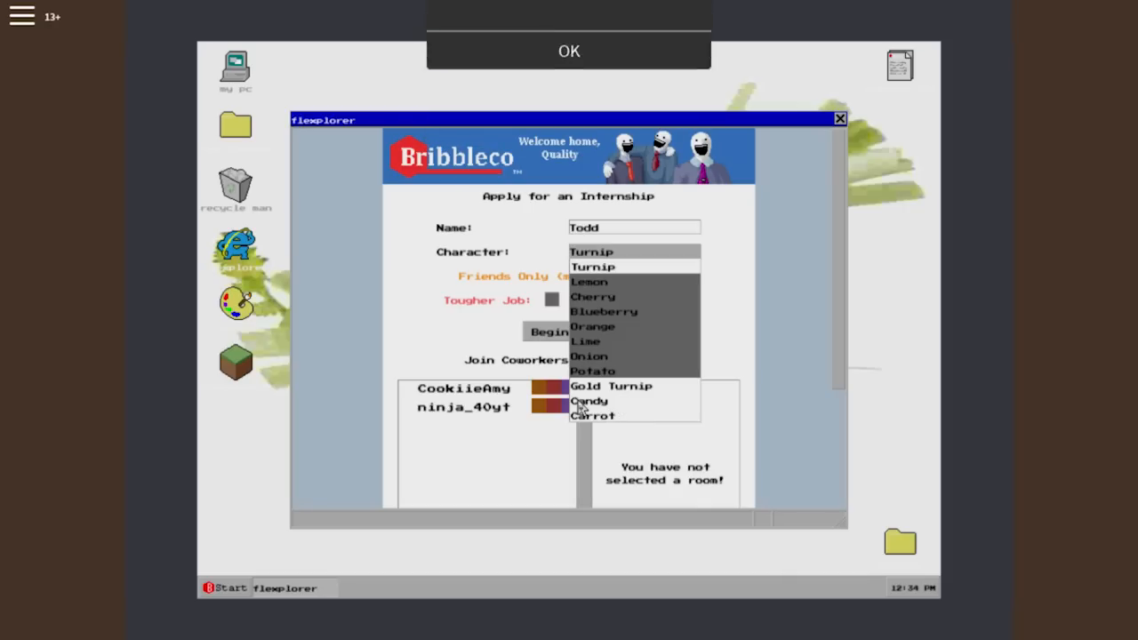
{"action": "left_click", "coordinate": [592, 266]}
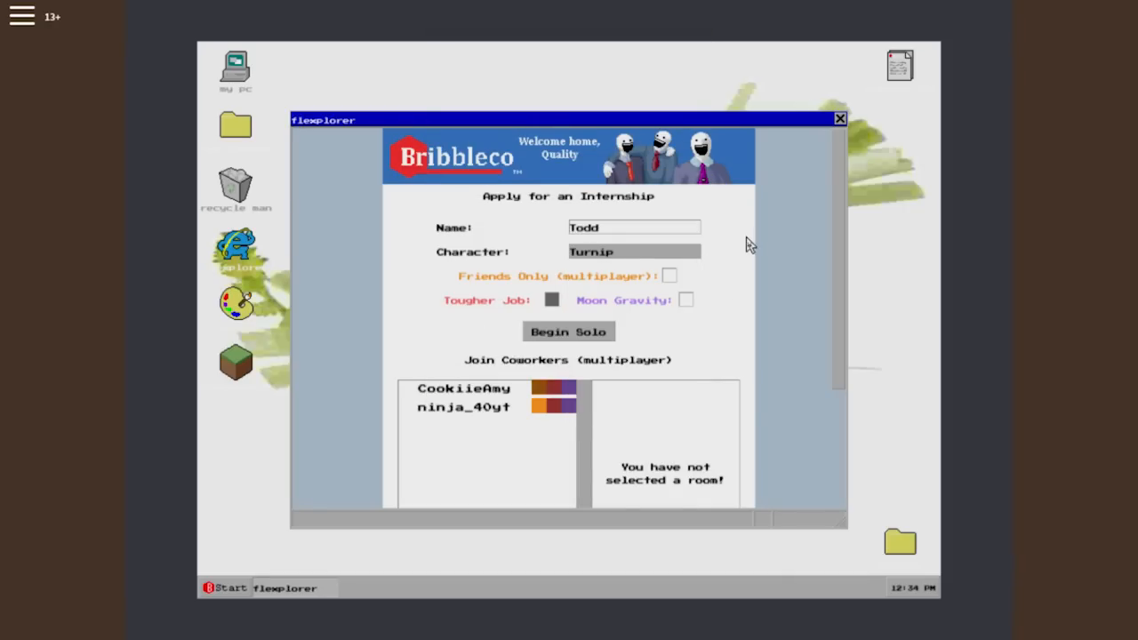
Select Candy as the character and enable Moon Gravity, starting the Cleaning Simulator install.
{"action": "left_click", "coordinate": [633, 253]}
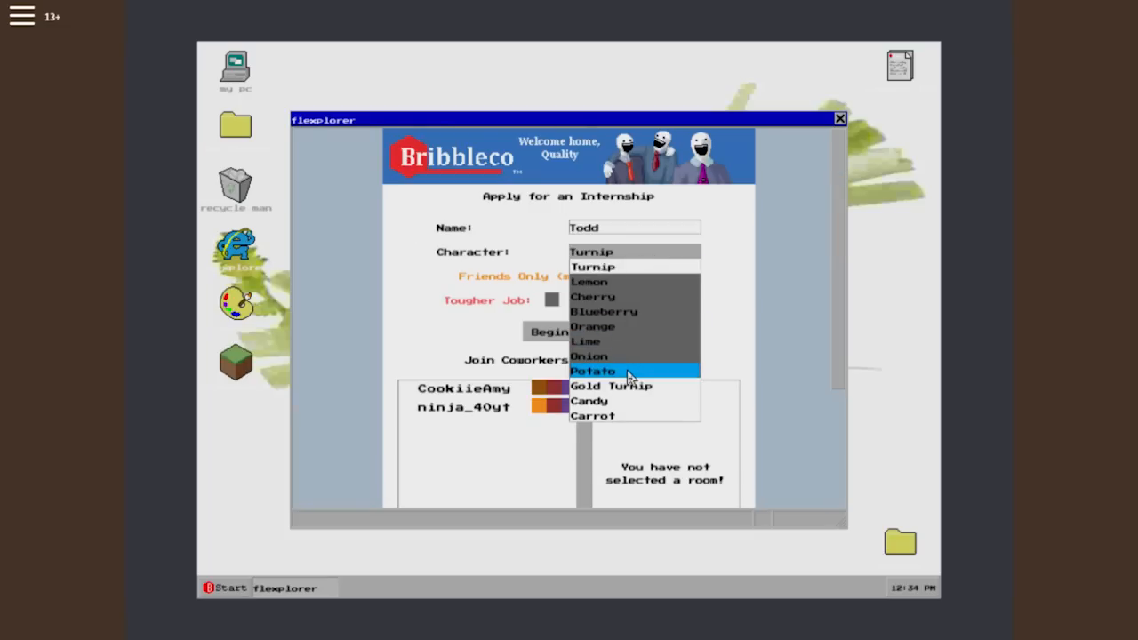
{"action": "left_click", "coordinate": [594, 371]}
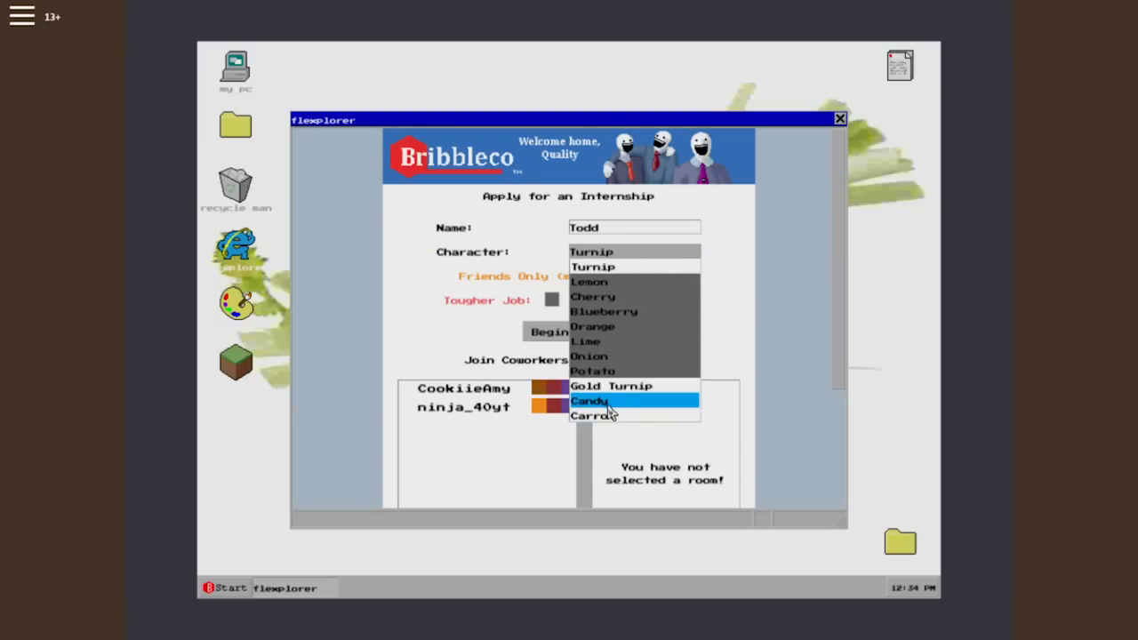
{"action": "left_click", "coordinate": [590, 400]}
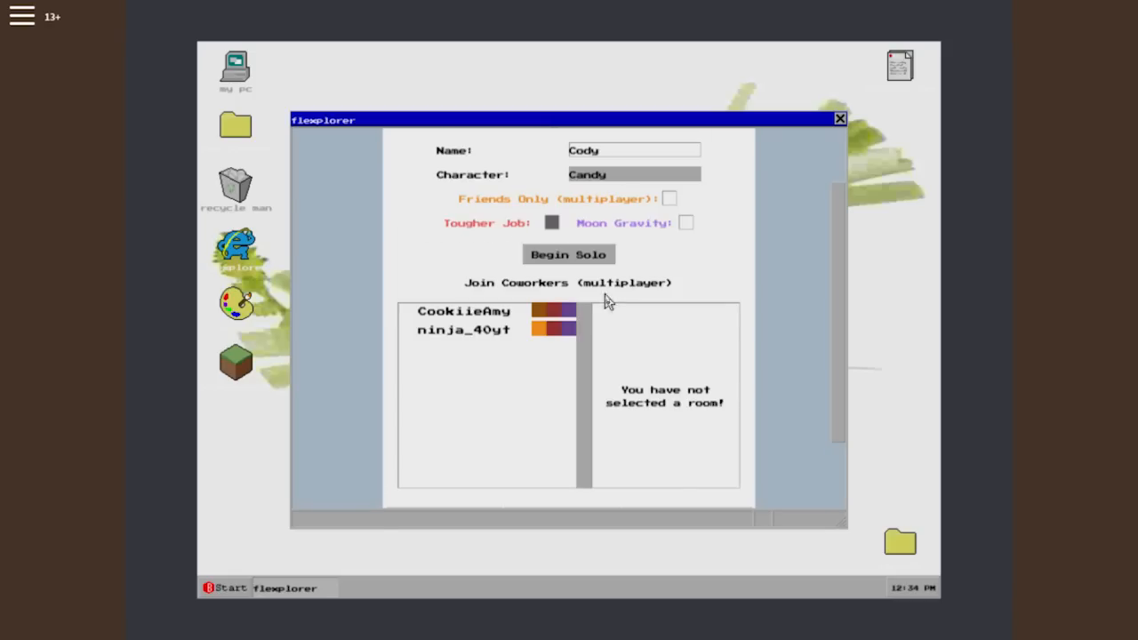
{"action": "scroll", "scroll_direction": "down", "scroll_amount": 3}
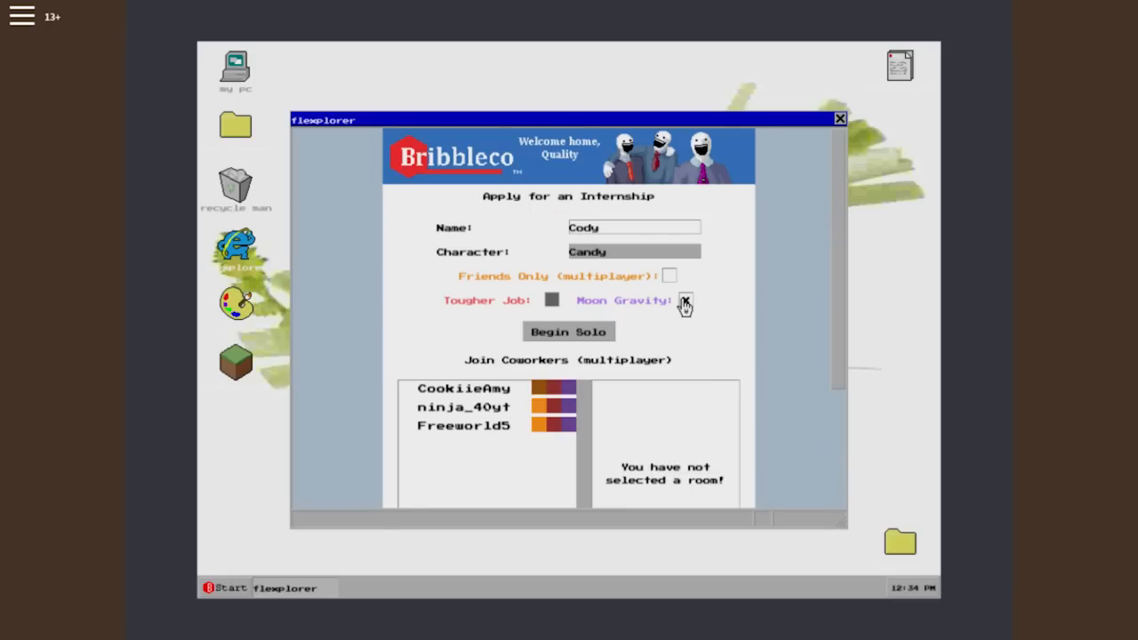
{"action": "left_click", "coordinate": [569, 332]}
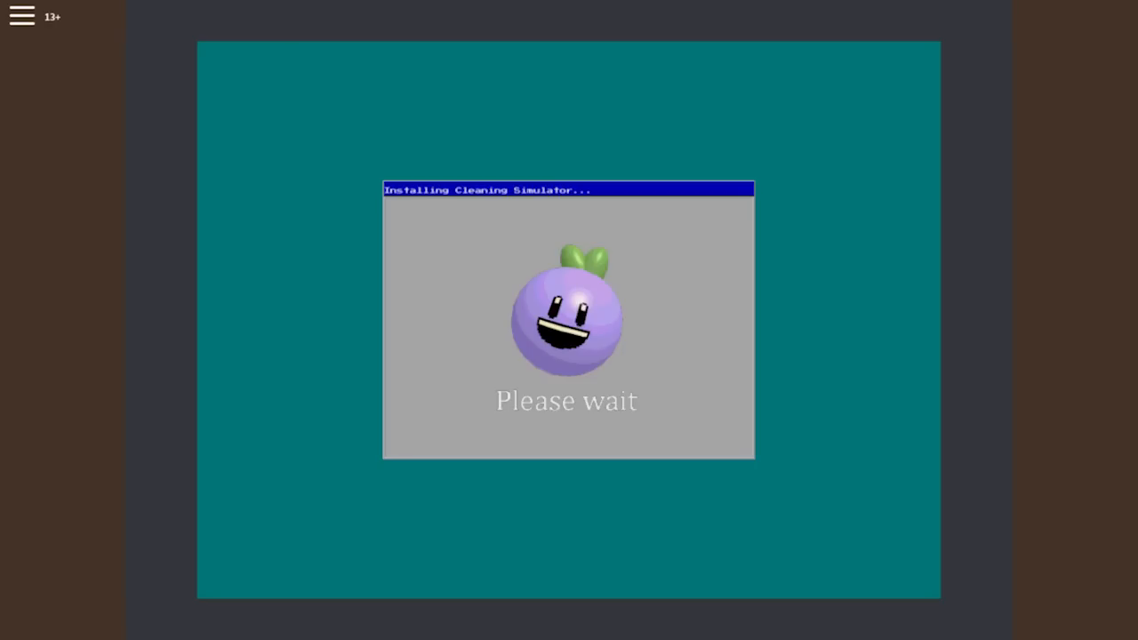